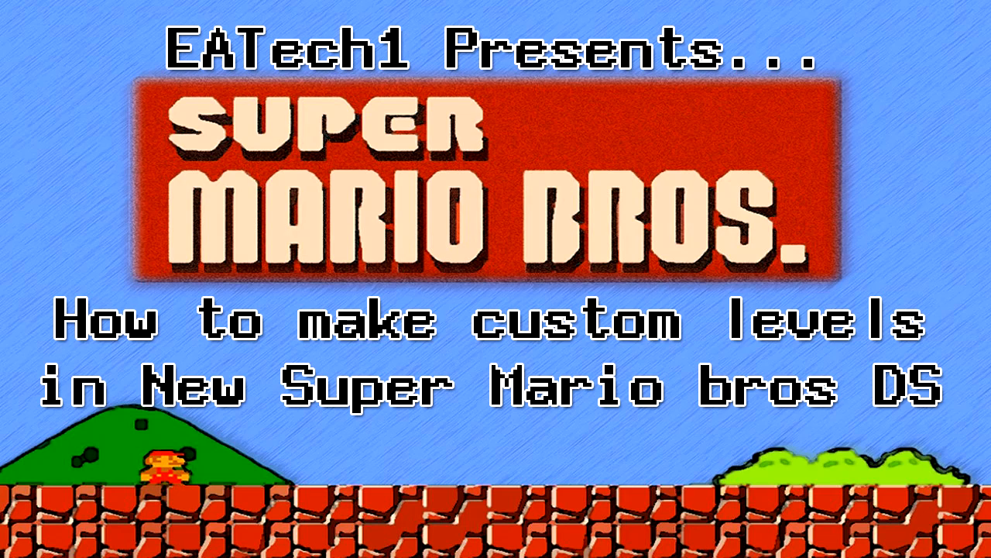
Step: Extract the NSMBe5 zip here, leaving the program, HexBox DLL, readme and spritedata on the desktop
{"action": "right_click", "coordinate": [481, 260]}
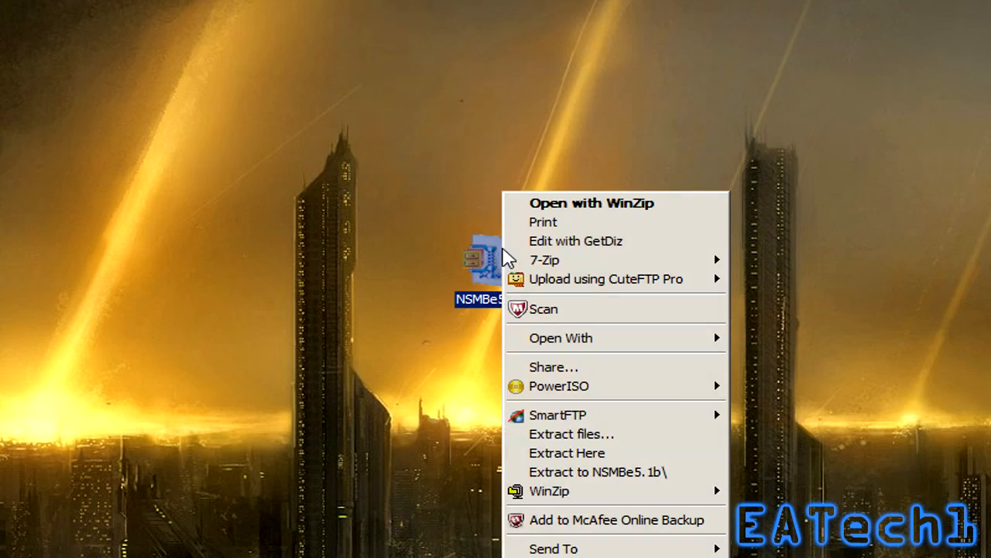
{"action": "mouse_move", "coordinate": [565, 452]}
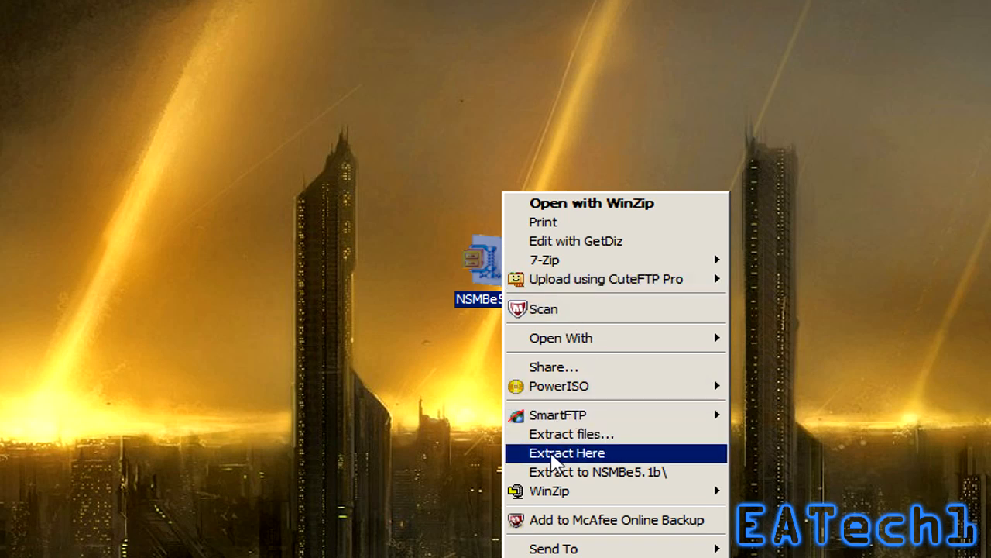
{"action": "left_click", "coordinate": [567, 452]}
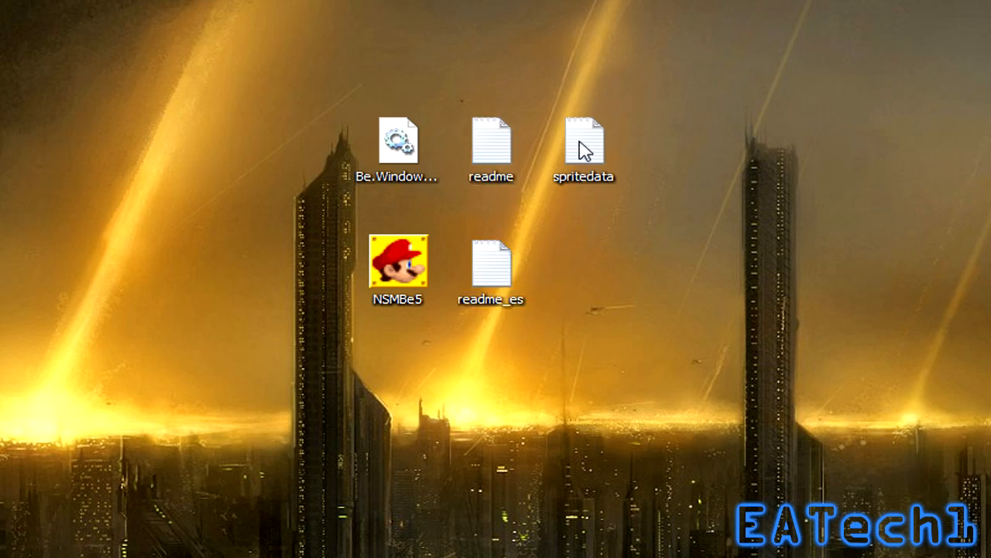
{"action": "left_click", "coordinate": [397, 141]}
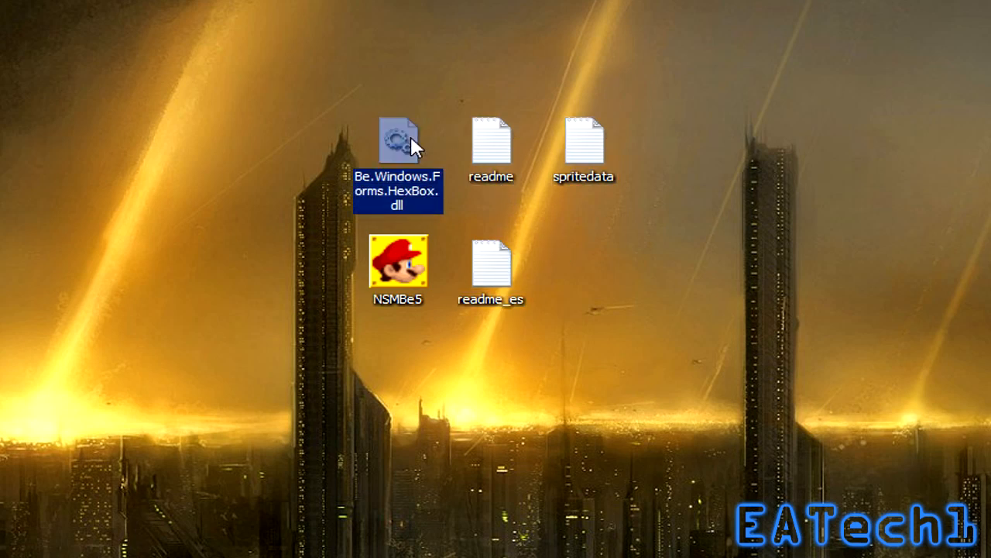
{"action": "left_click", "coordinate": [641, 329]}
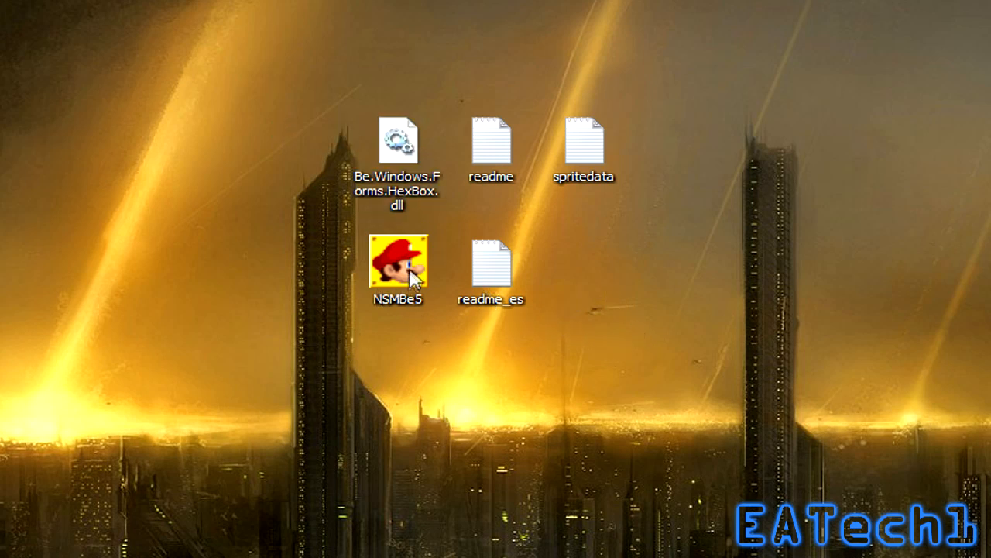
Step: Launch NSMBe5 and load the New Super Mario Bros. .nds ROM, listing its worlds
{"action": "double_click", "coordinate": [397, 262]}
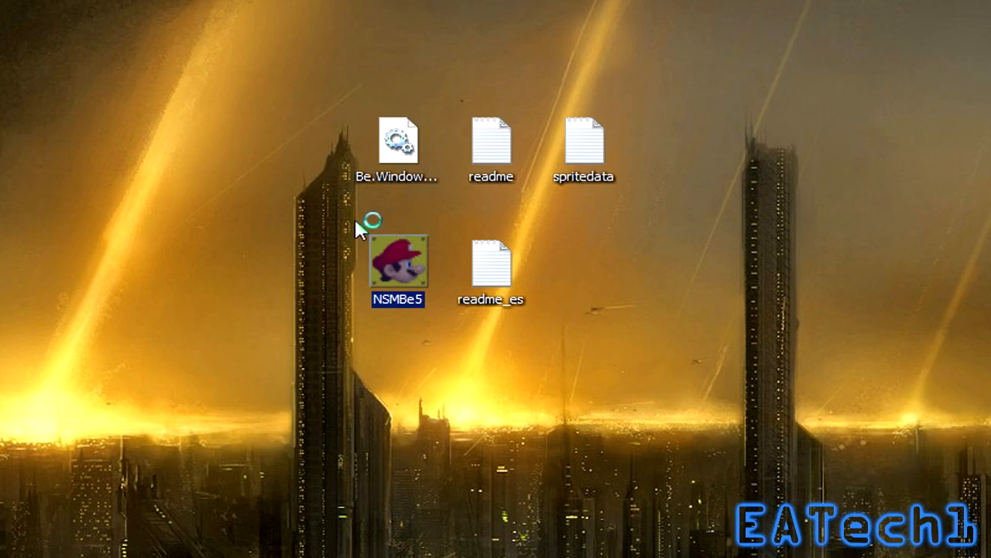
{"action": "mouse_move", "coordinate": [384, 93]}
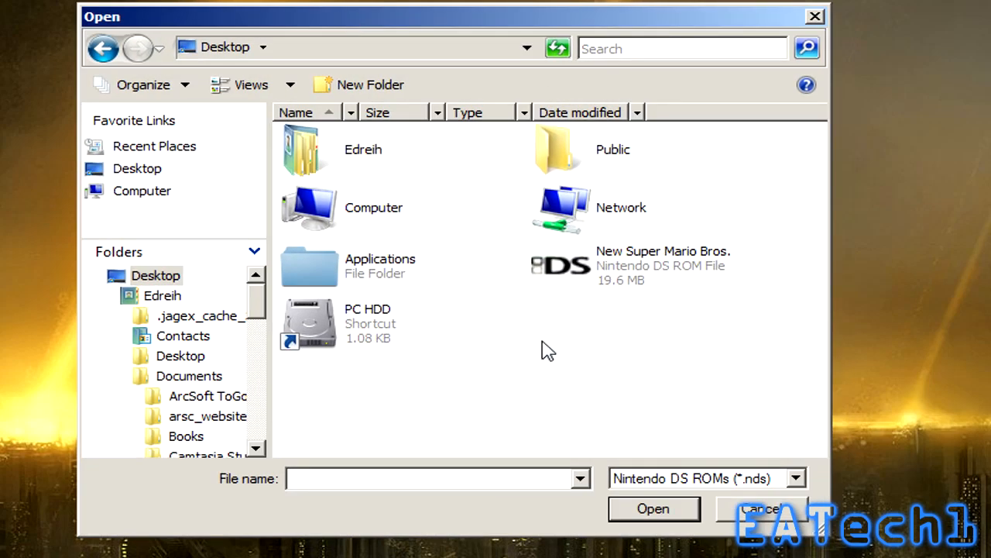
{"action": "mouse_move", "coordinate": [514, 369]}
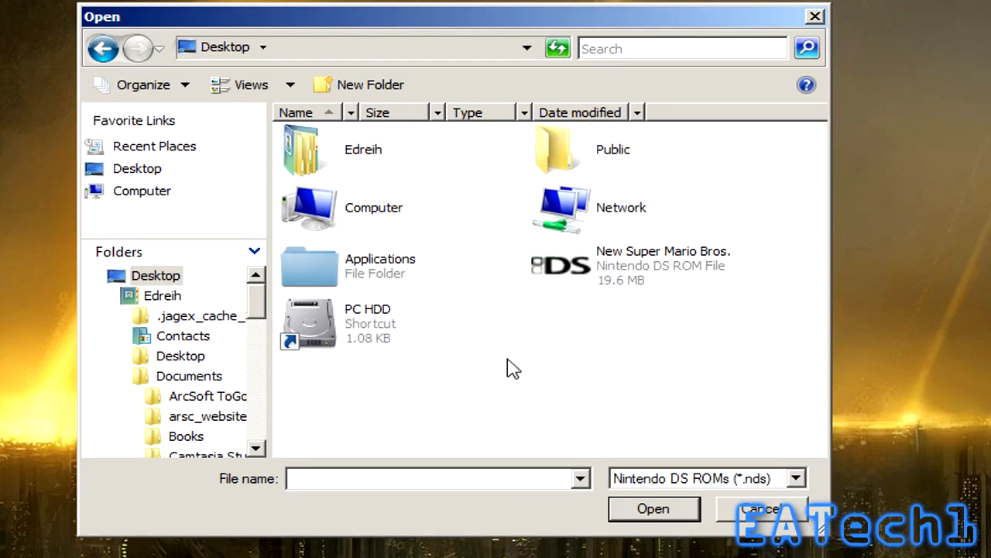
{"action": "mouse_move", "coordinate": [560, 406]}
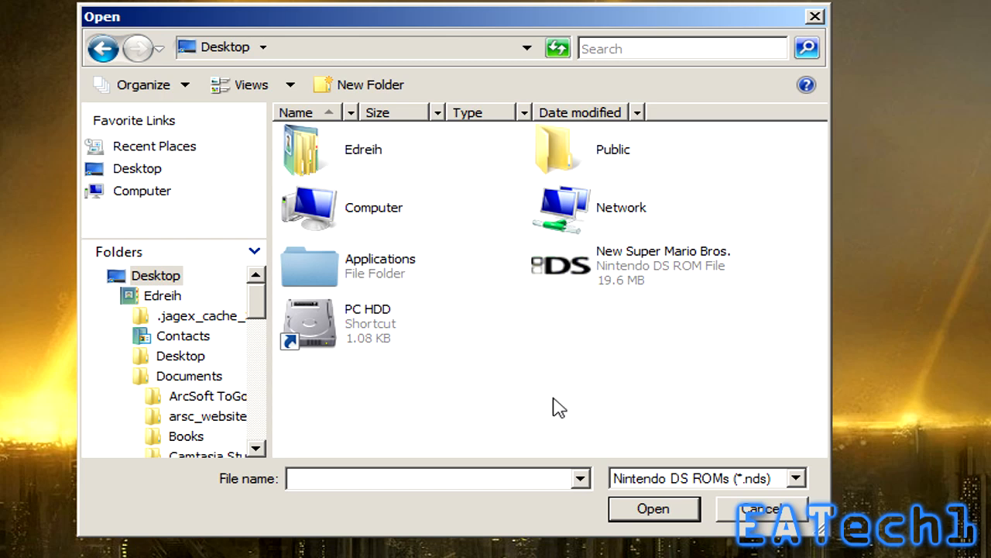
{"action": "mouse_move", "coordinate": [592, 338]}
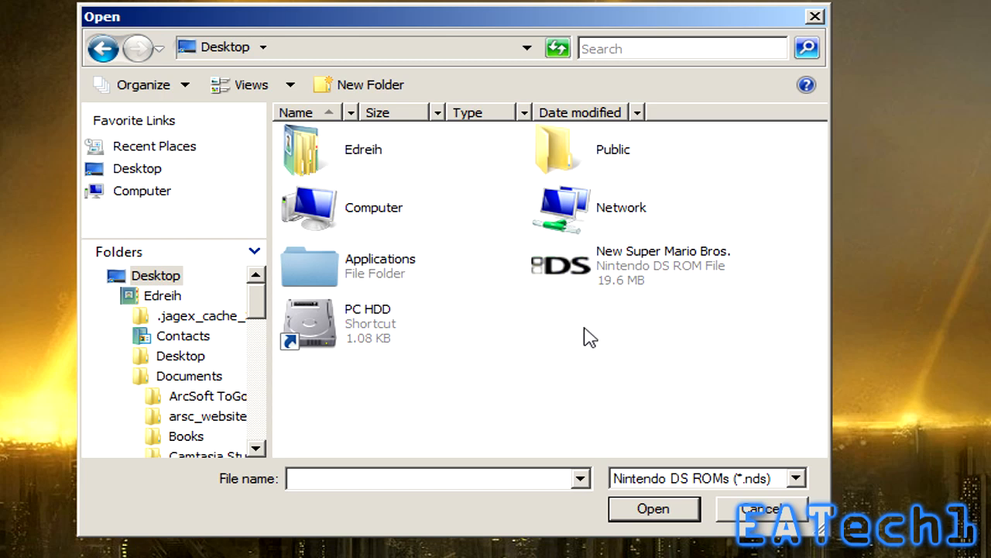
{"action": "mouse_move", "coordinate": [632, 277]}
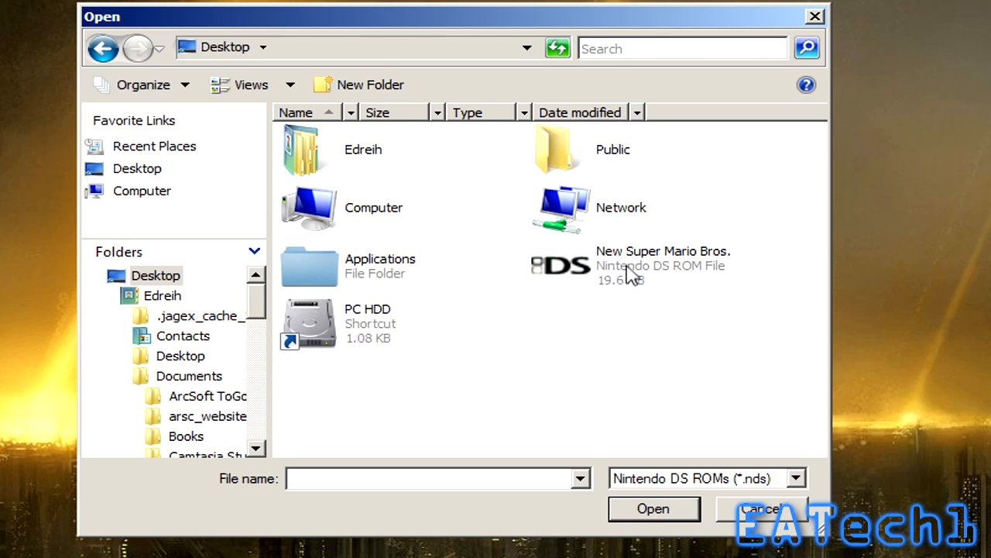
{"action": "left_click", "coordinate": [663, 265]}
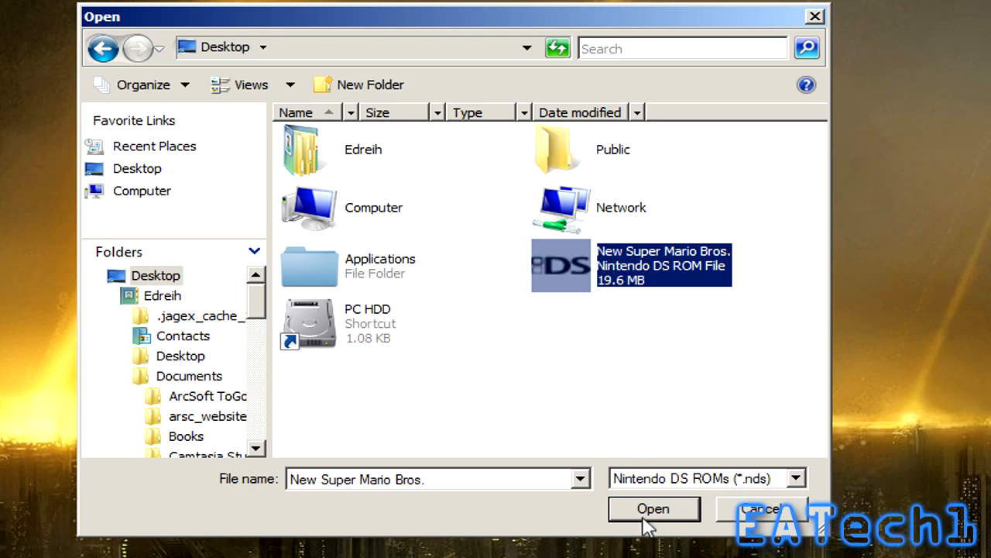
{"action": "left_click", "coordinate": [654, 508]}
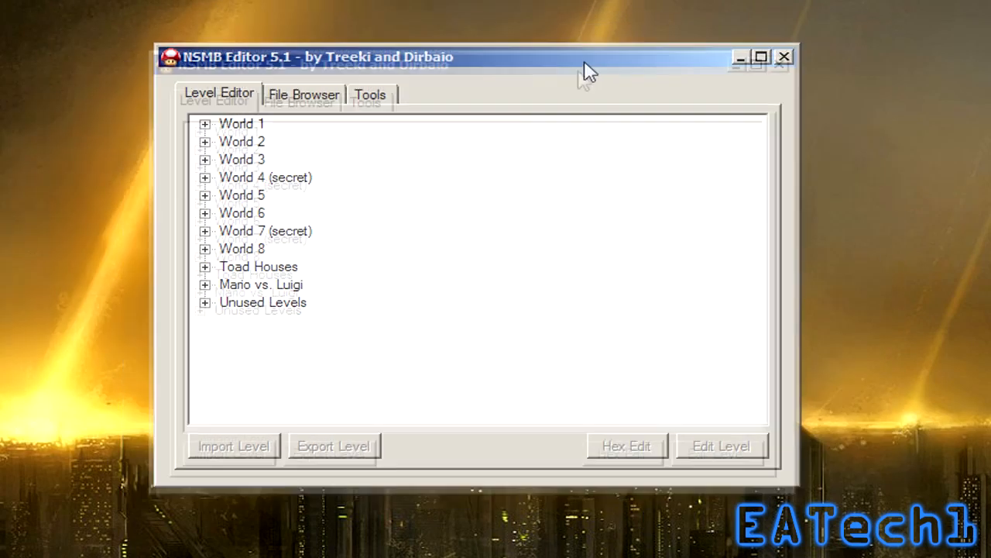
Step: Browse the World 2, Mario vs. Luigi, Unused Levels and Toad Houses lists
{"action": "left_click", "coordinate": [205, 124]}
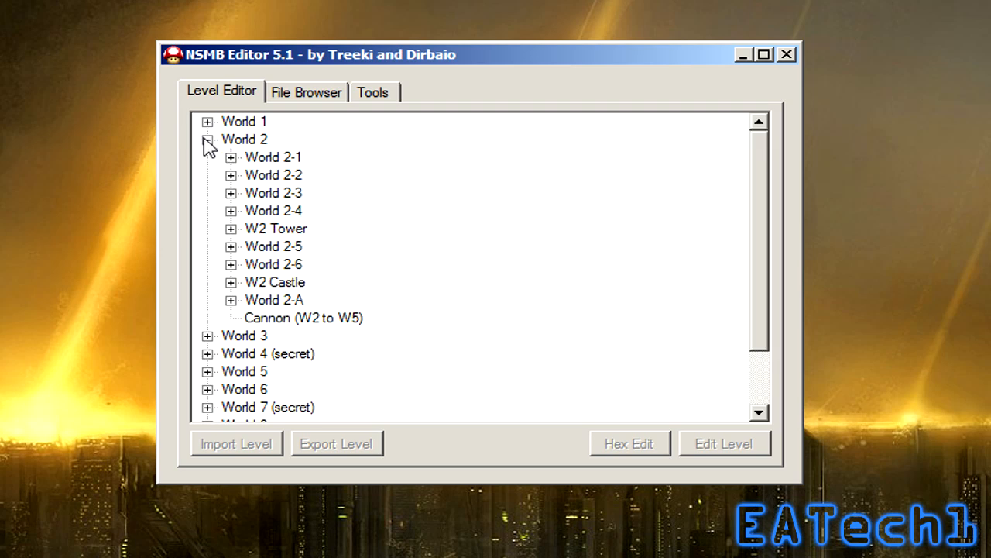
{"action": "left_click", "coordinate": [208, 140]}
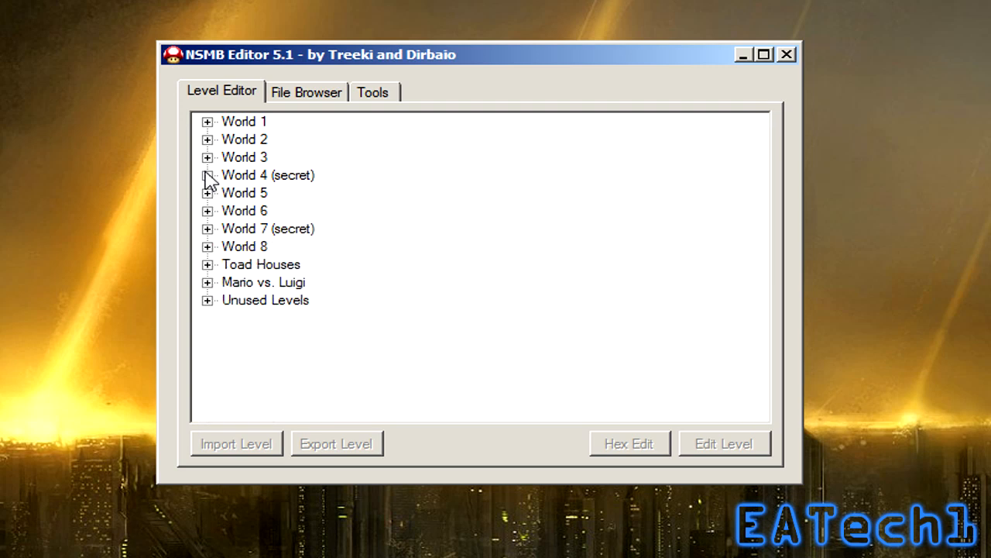
{"action": "left_click", "coordinate": [207, 282]}
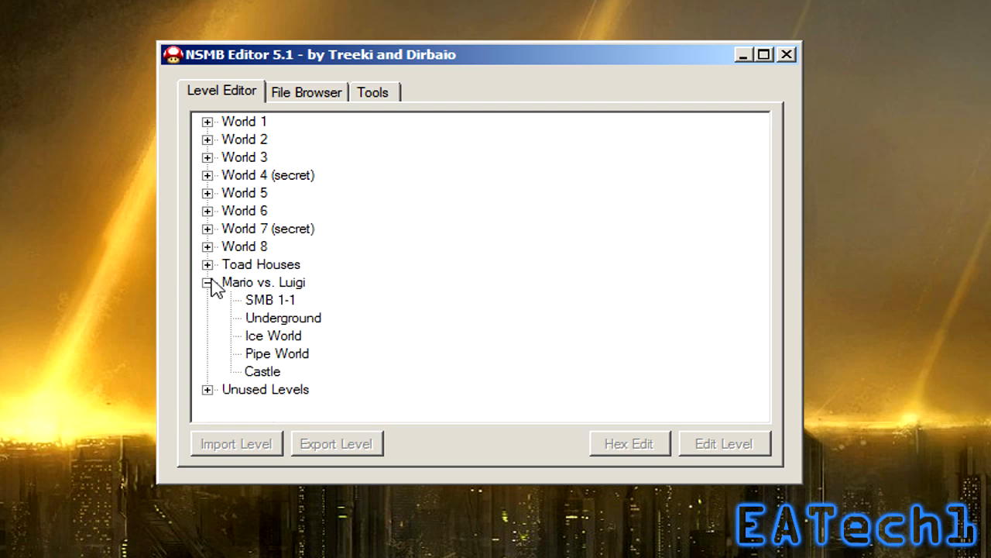
{"action": "left_click", "coordinate": [207, 282]}
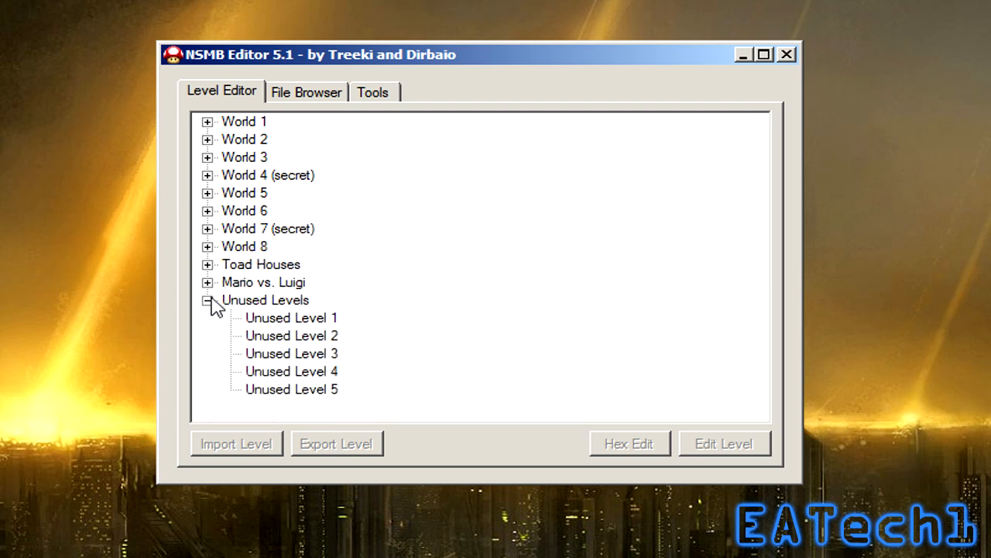
{"action": "left_click", "coordinate": [207, 263]}
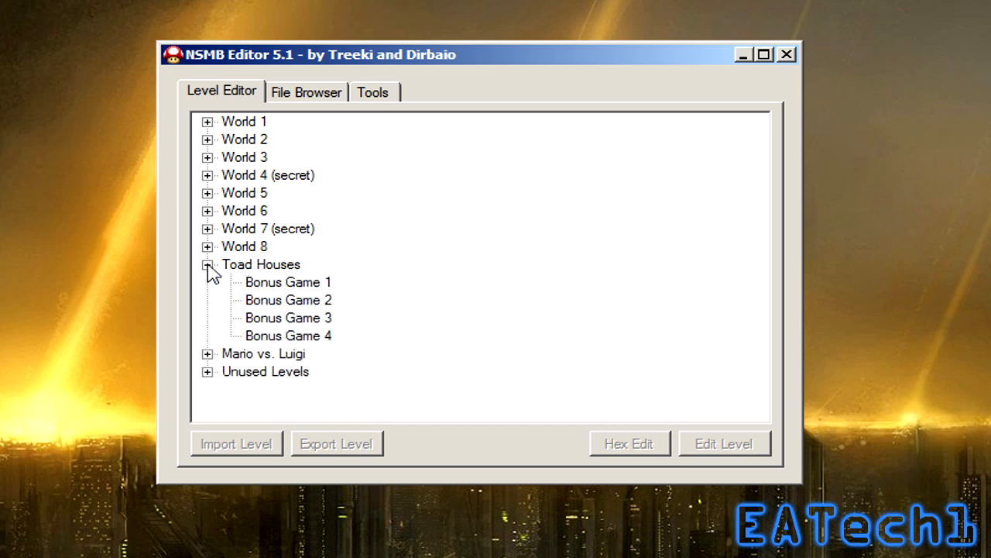
Step: Look through the ROM Filesystem browser, then move to the Tools section
{"action": "left_click", "coordinate": [307, 91]}
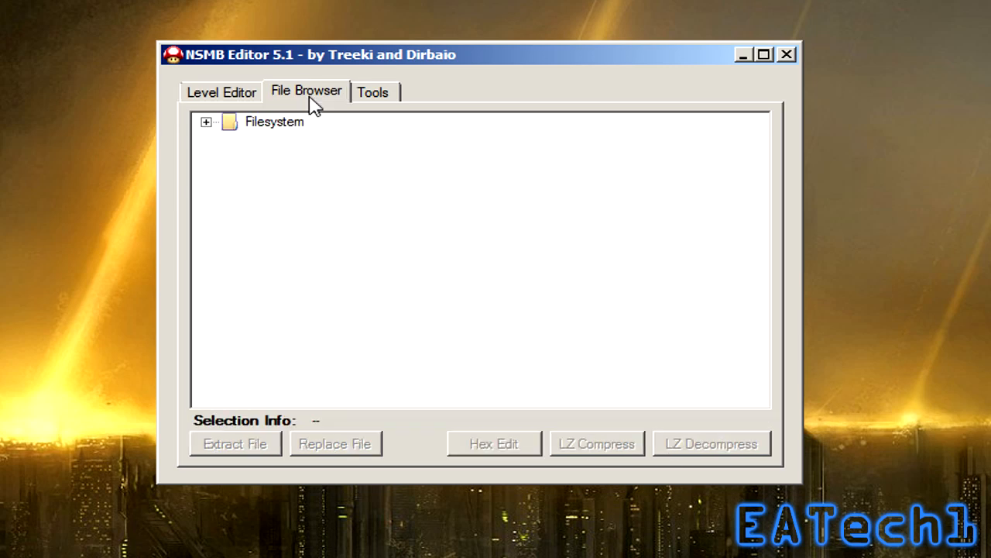
{"action": "left_click", "coordinate": [206, 121]}
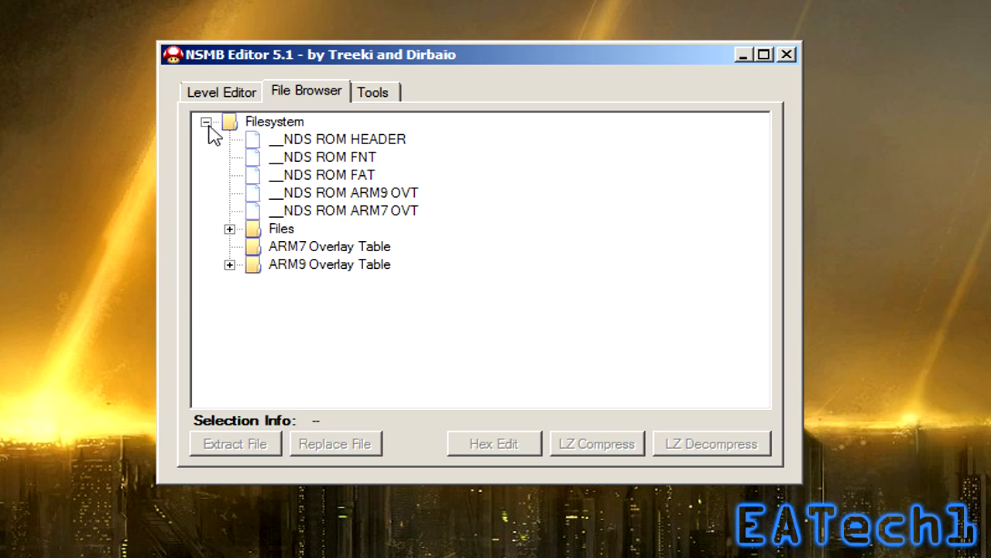
{"action": "left_click", "coordinate": [206, 120]}
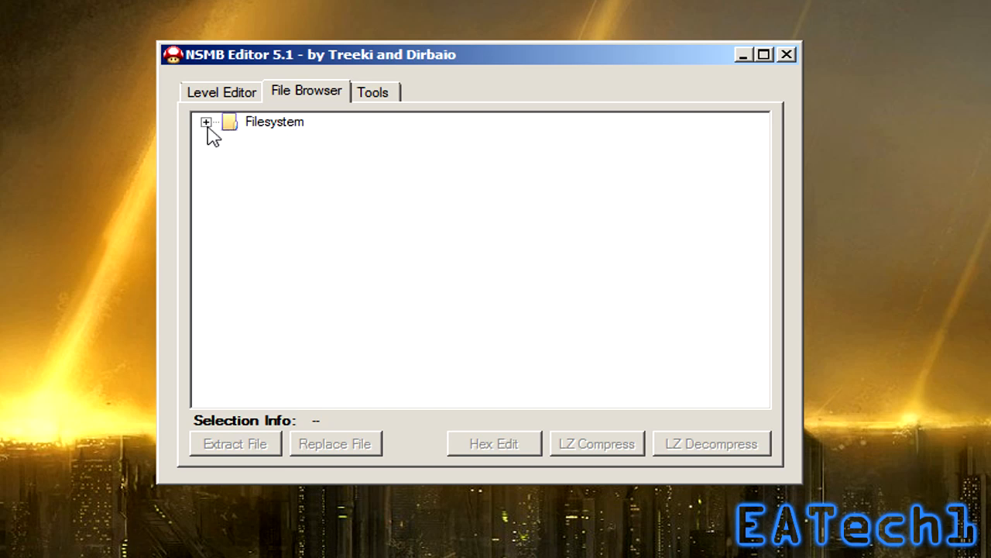
{"action": "left_click", "coordinate": [372, 90]}
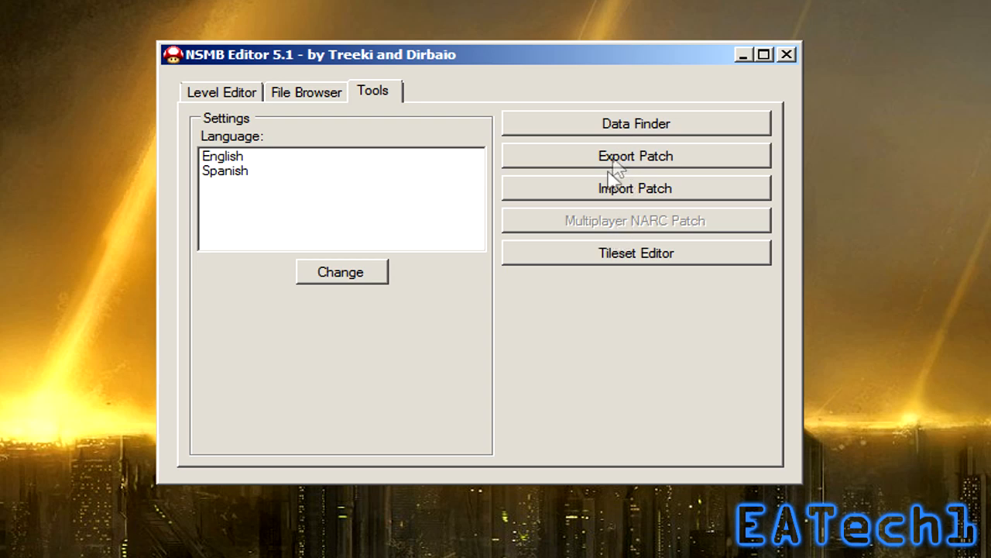
{"action": "mouse_move", "coordinate": [645, 257]}
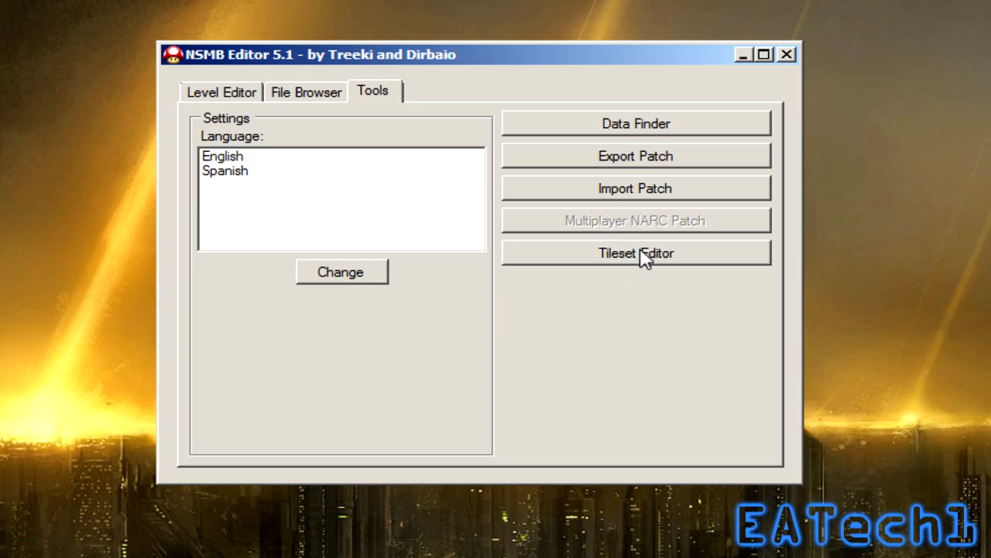
Step: View the Tileset Chooser, close it and return to the Level Editor list
{"action": "left_click", "coordinate": [635, 252]}
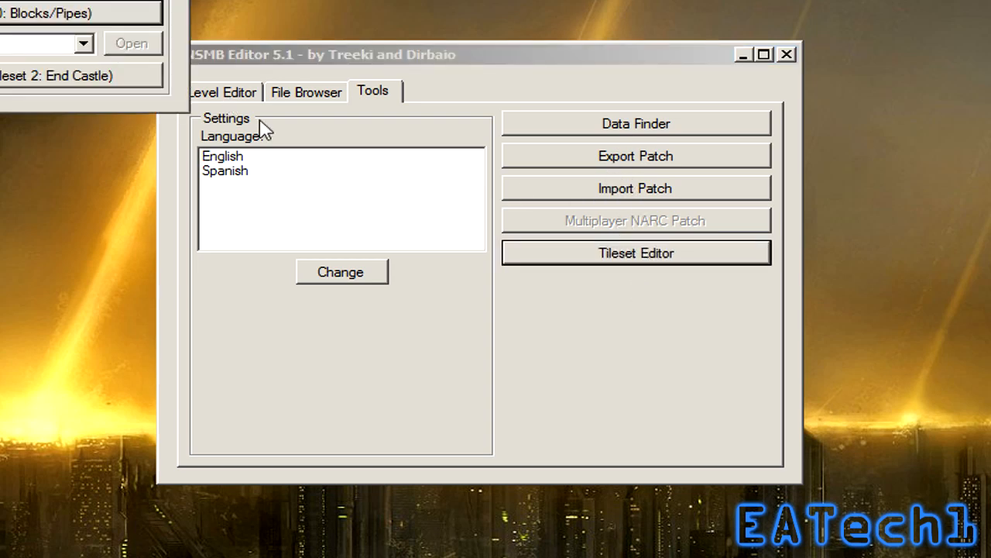
{"action": "left_click", "coordinate": [635, 253]}
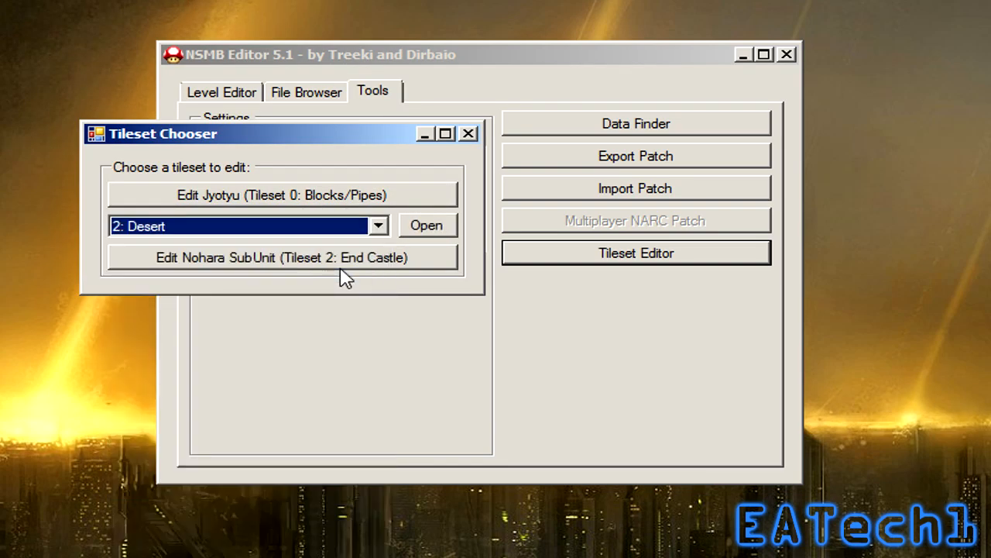
{"action": "left_click", "coordinate": [468, 133]}
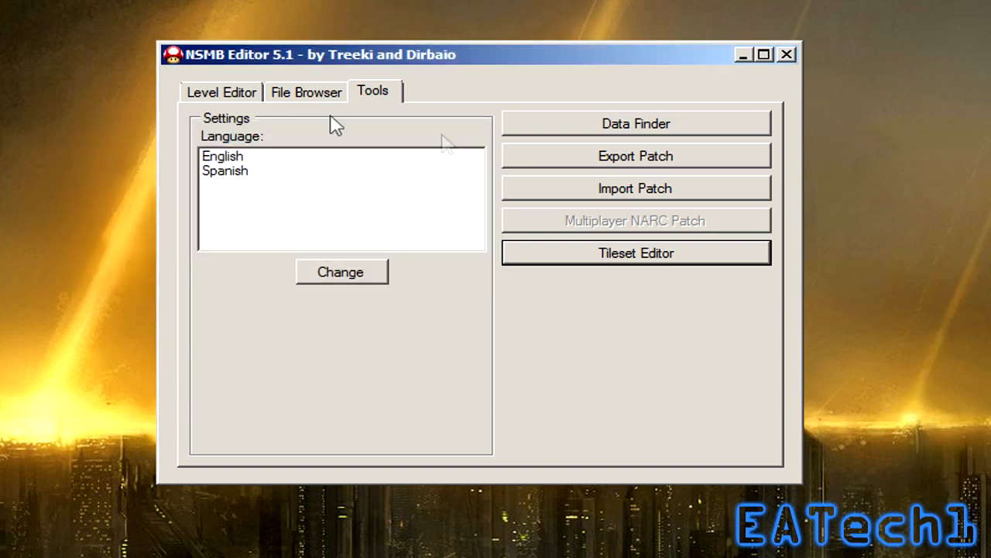
{"action": "left_click", "coordinate": [221, 91]}
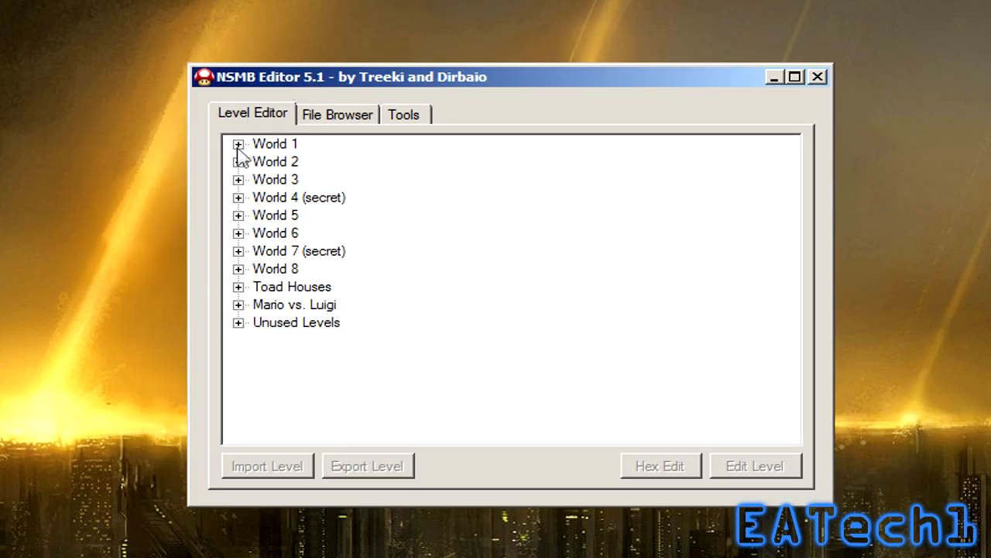
Step: Expand World 1 and World 1-1 and open Area 1 in the level editor
{"action": "left_click", "coordinate": [239, 142]}
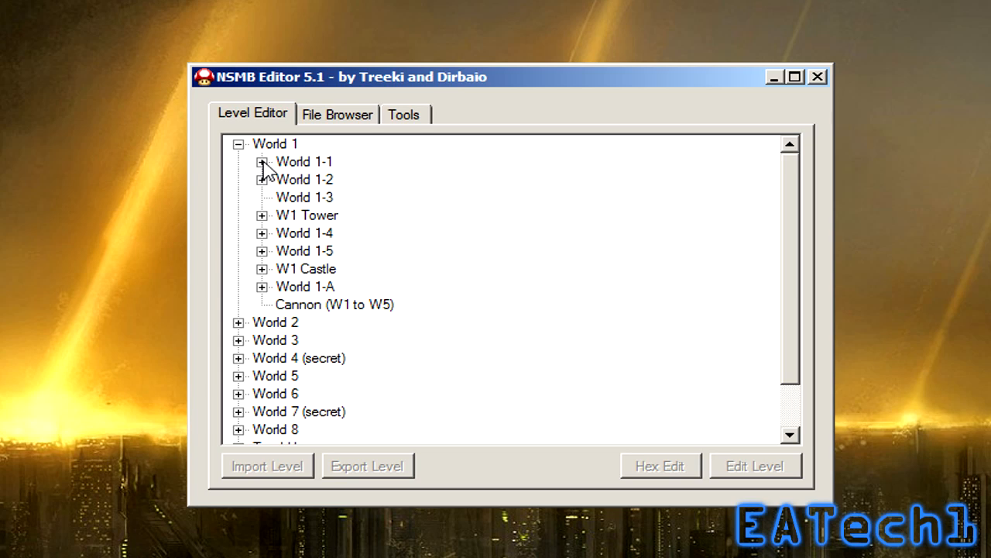
{"action": "left_click", "coordinate": [263, 161]}
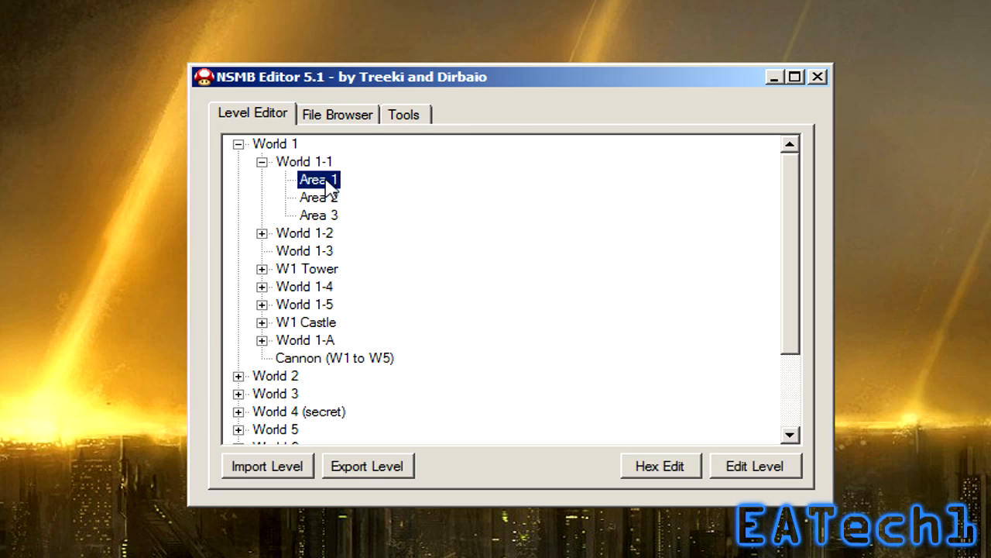
{"action": "mouse_move", "coordinate": [267, 488]}
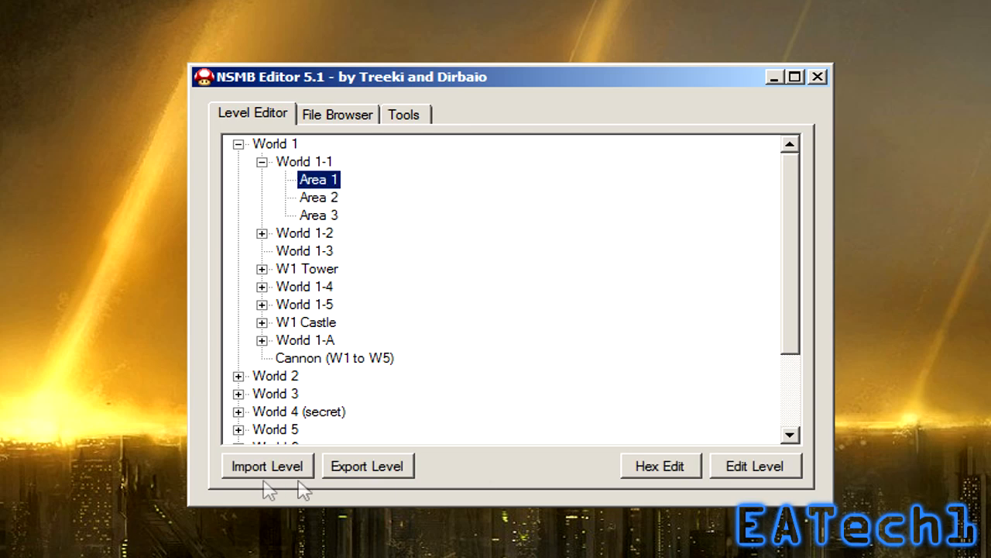
{"action": "mouse_move", "coordinate": [353, 475]}
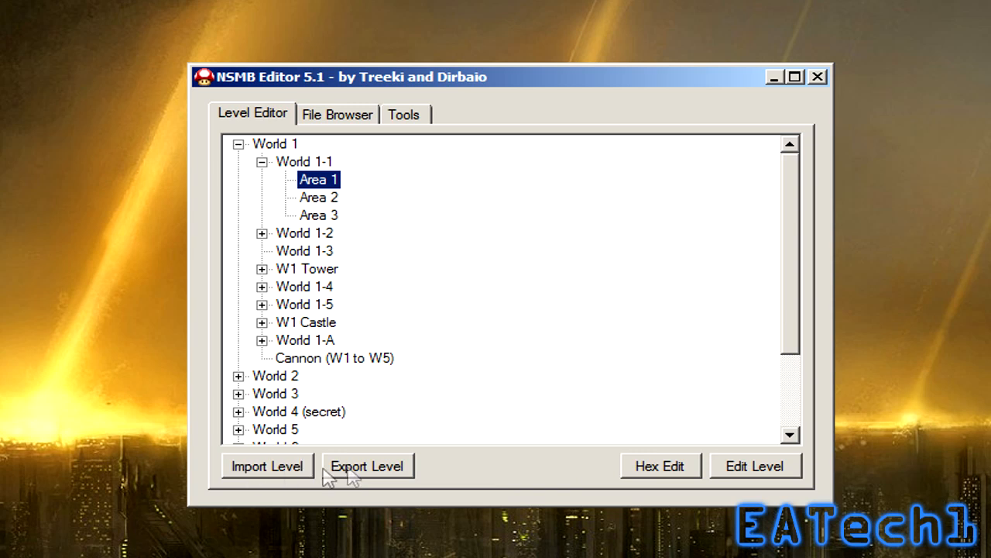
{"action": "mouse_move", "coordinate": [291, 475]}
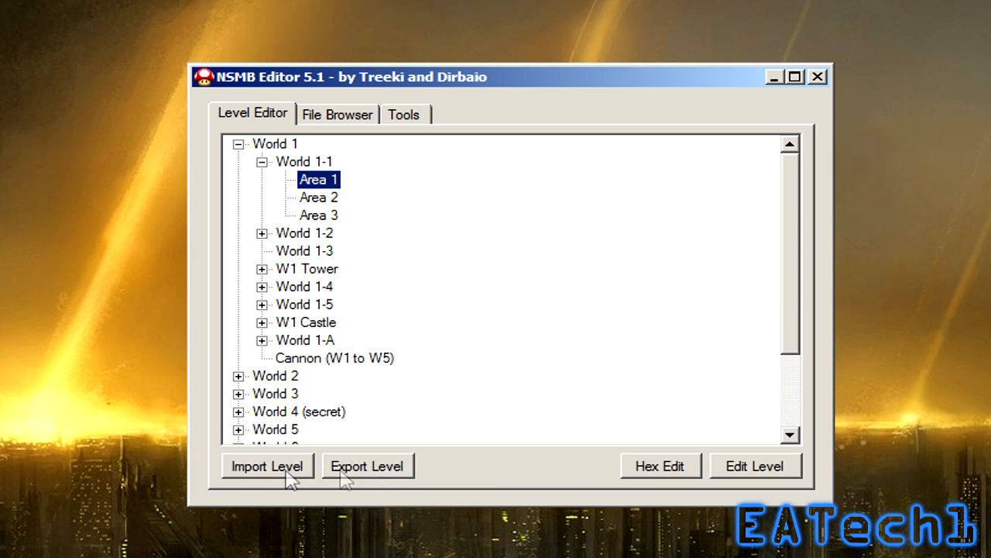
{"action": "mouse_move", "coordinate": [291, 479]}
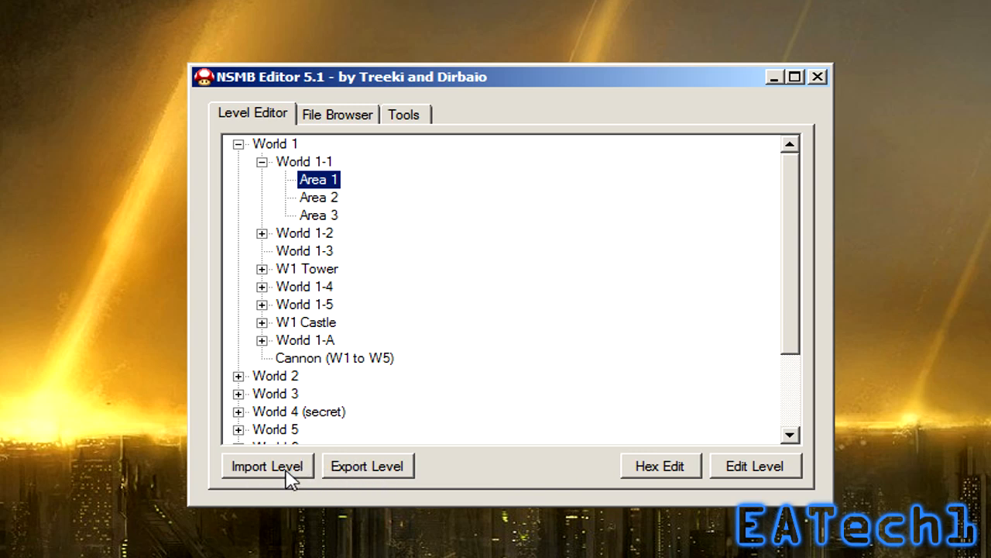
{"action": "mouse_move", "coordinate": [333, 200]}
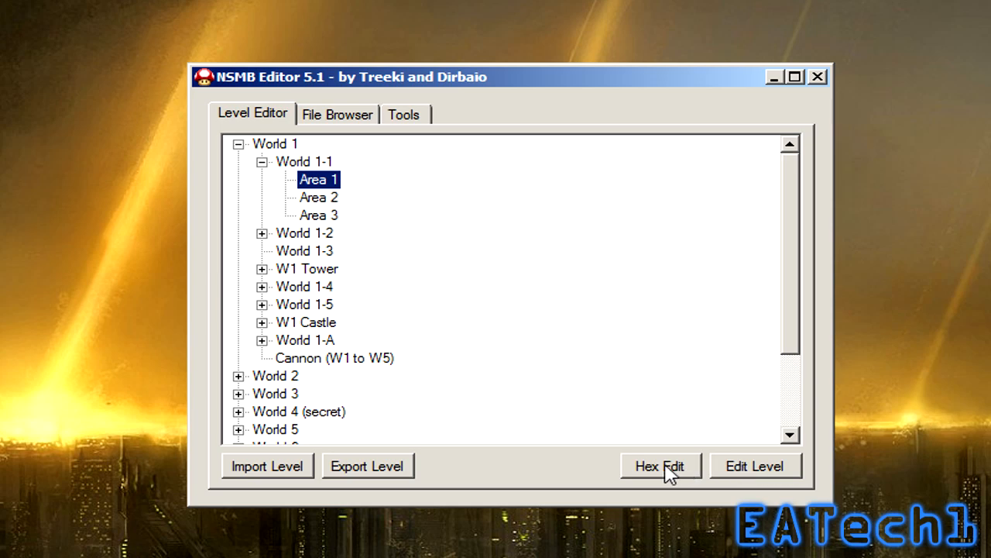
{"action": "mouse_move", "coordinate": [731, 474]}
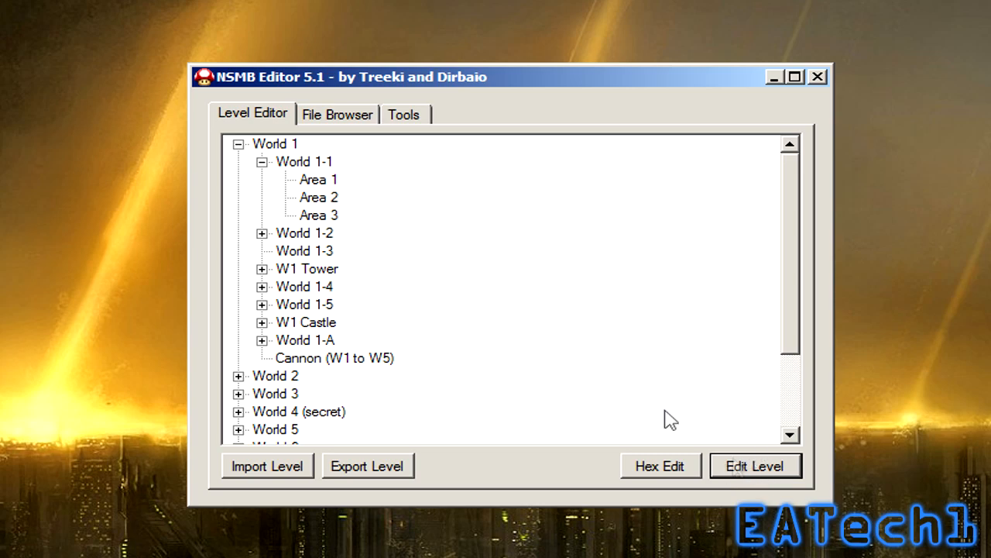
{"action": "left_click", "coordinate": [754, 465]}
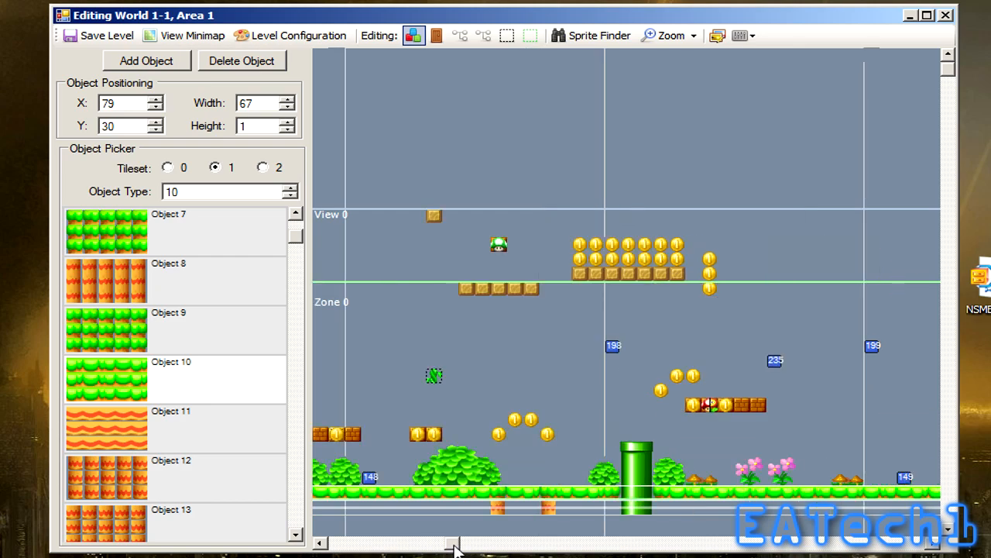
{"action": "scroll", "scroll_direction": "right", "scroll_amount": 3}
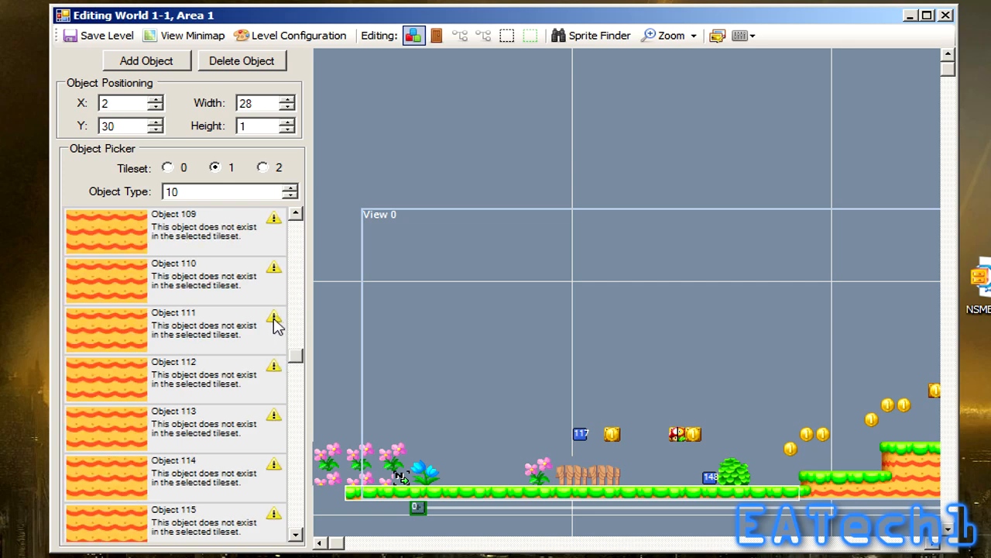
{"action": "mouse_move", "coordinate": [282, 365]}
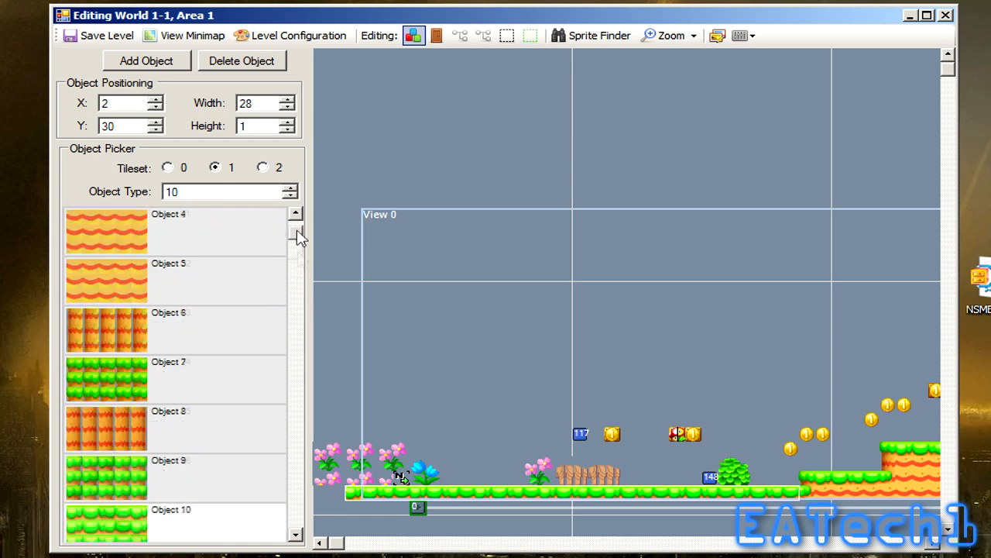
{"action": "left_click", "coordinate": [294, 214]}
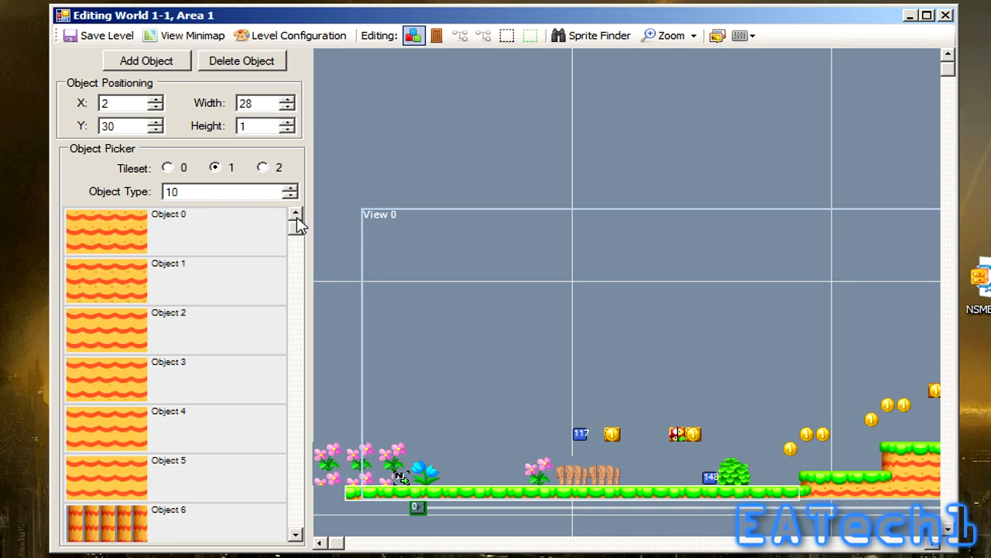
{"action": "left_click", "coordinate": [294, 535]}
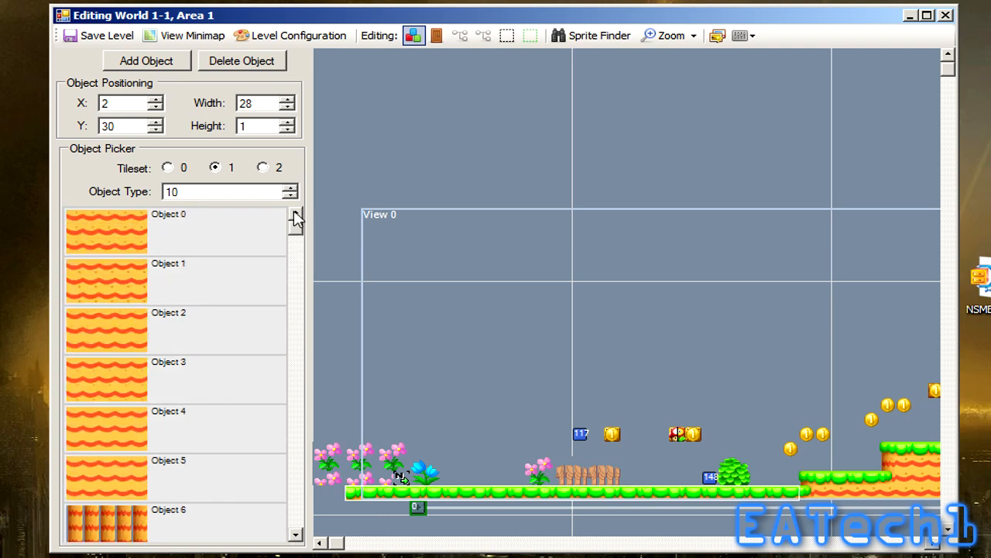
{"action": "left_click", "coordinate": [294, 242]}
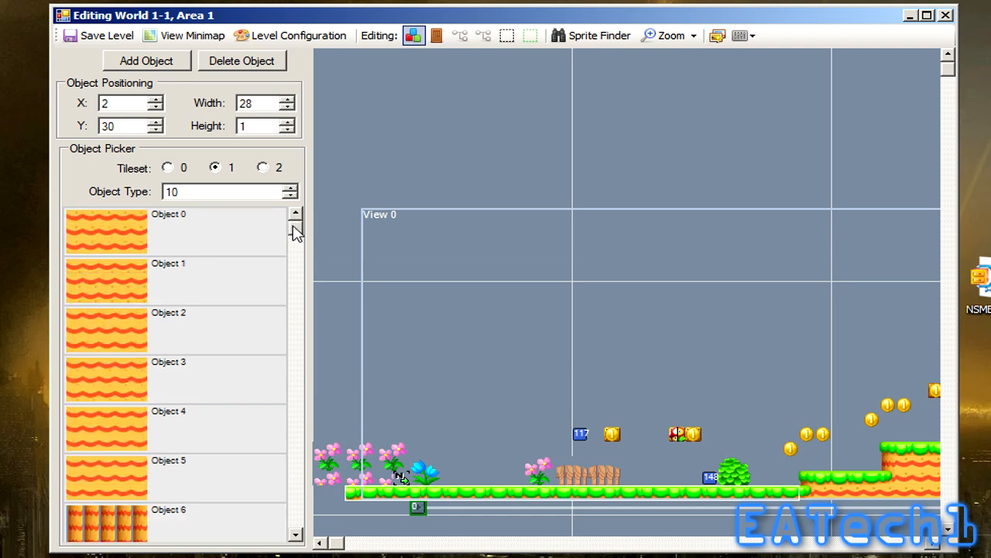
{"action": "mouse_move", "coordinate": [341, 545]}
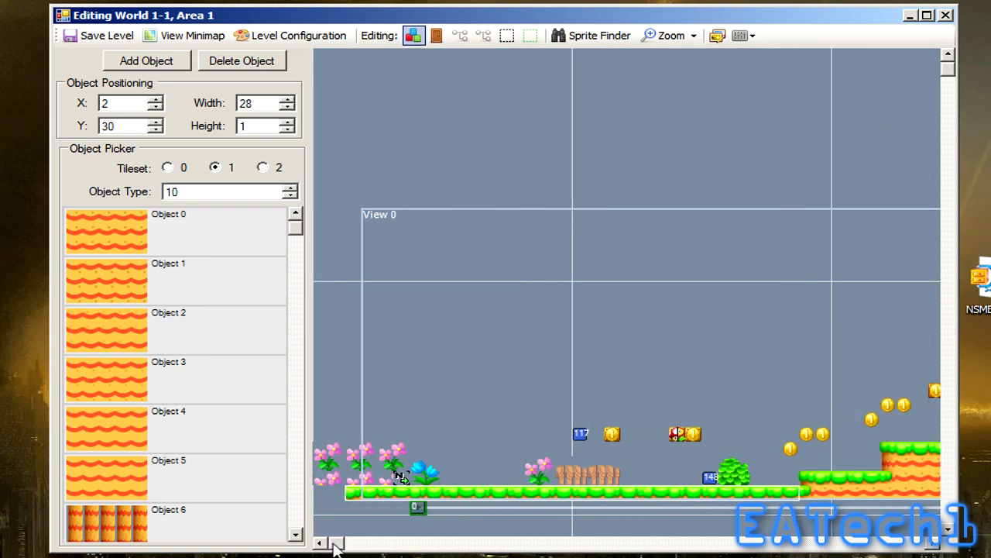
{"action": "mouse_move", "coordinate": [494, 316]}
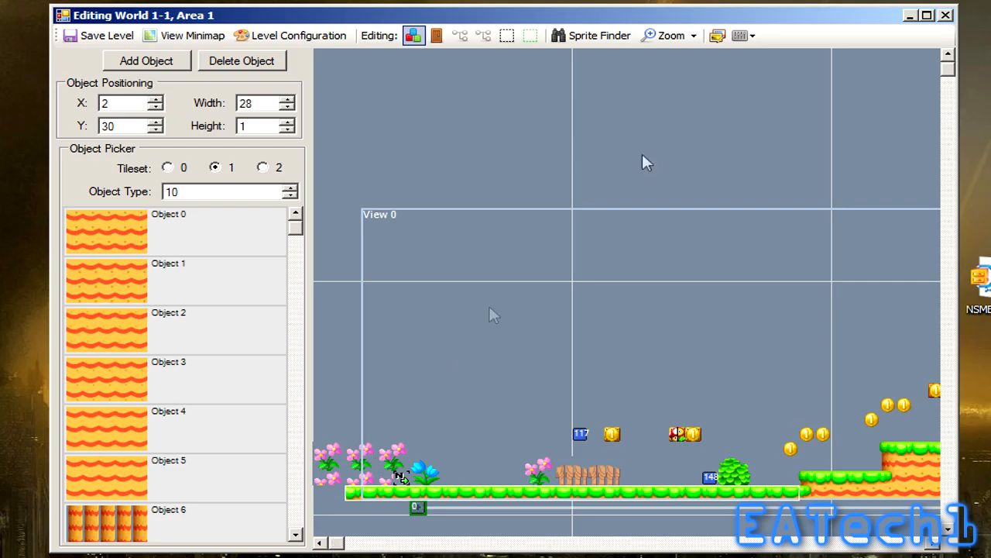